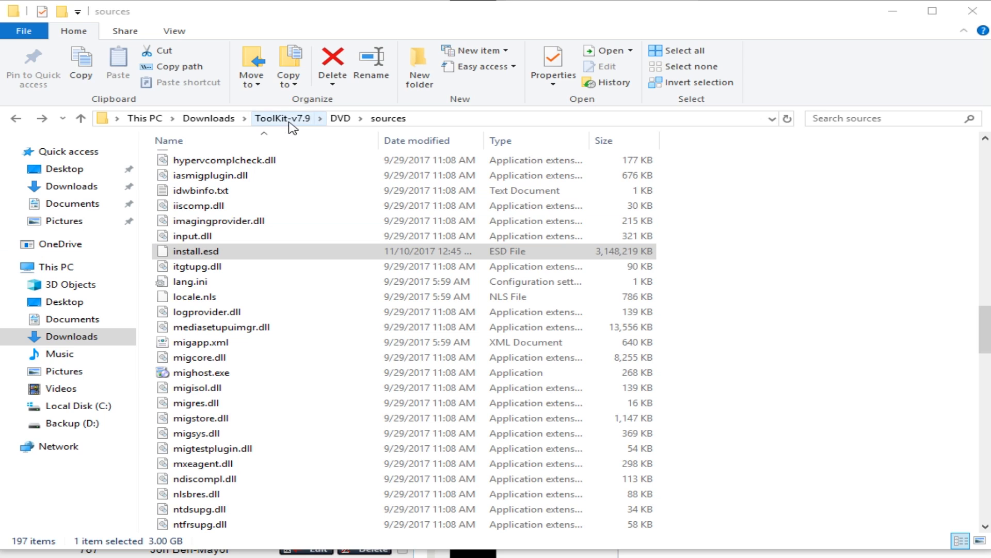
mouse_move(280, 148)
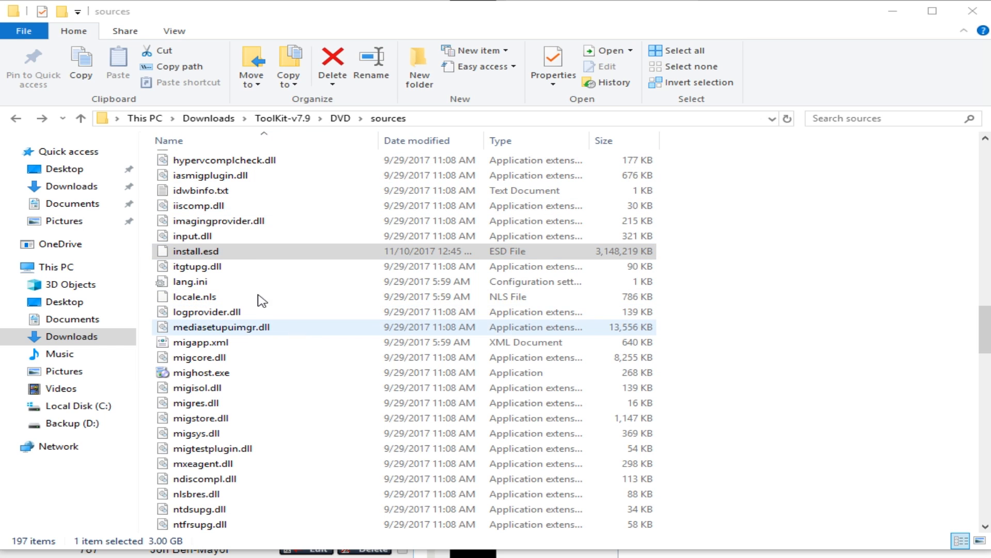
- Extract winreducereswimconverter.zip with WinRAR into the Downloads folder
left_click(196, 251)
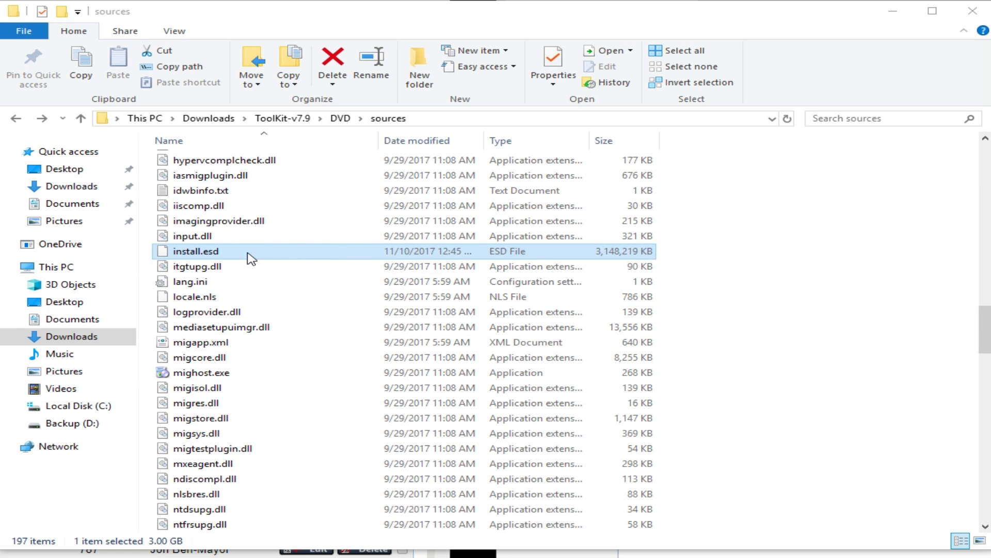
mouse_move(172, 254)
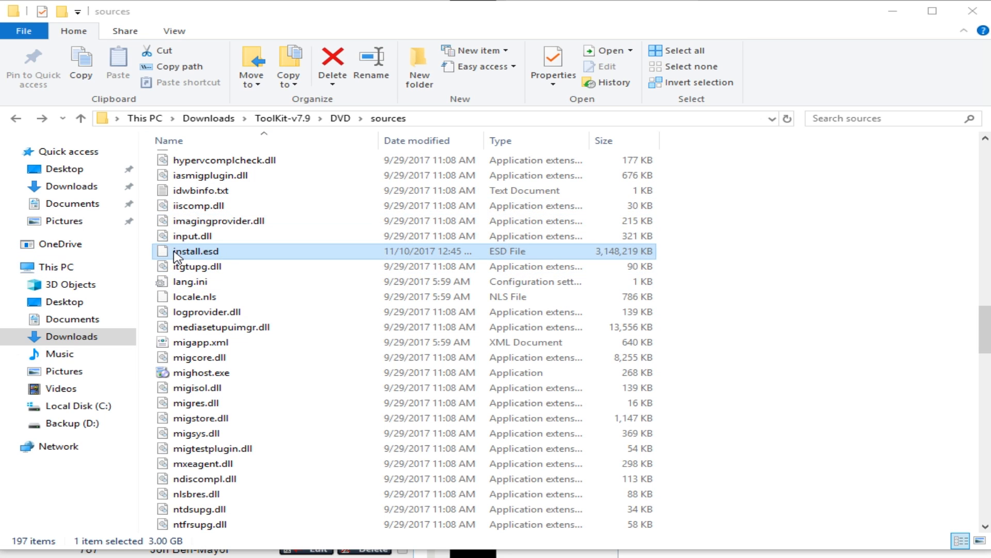
mouse_move(165, 245)
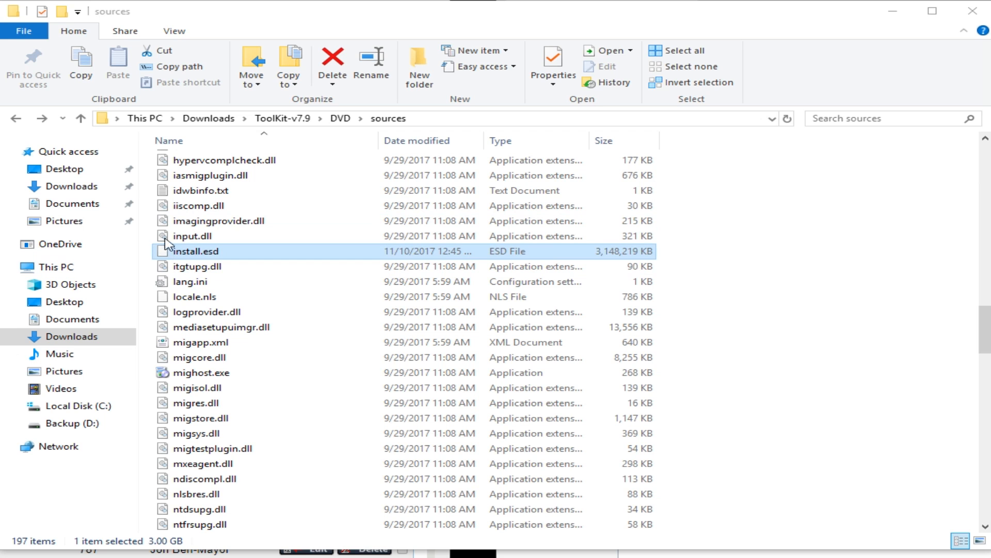
left_click(71, 186)
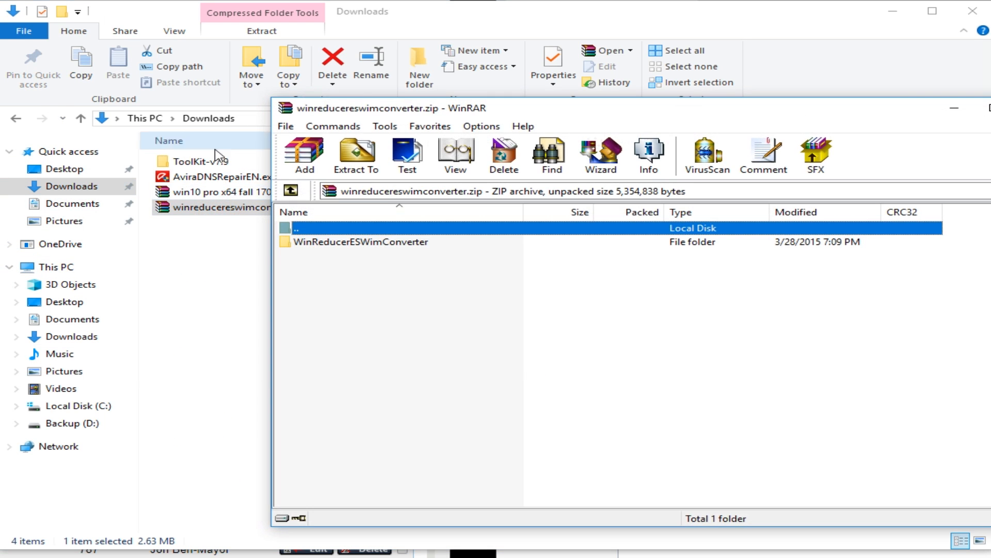
left_click(356, 151)
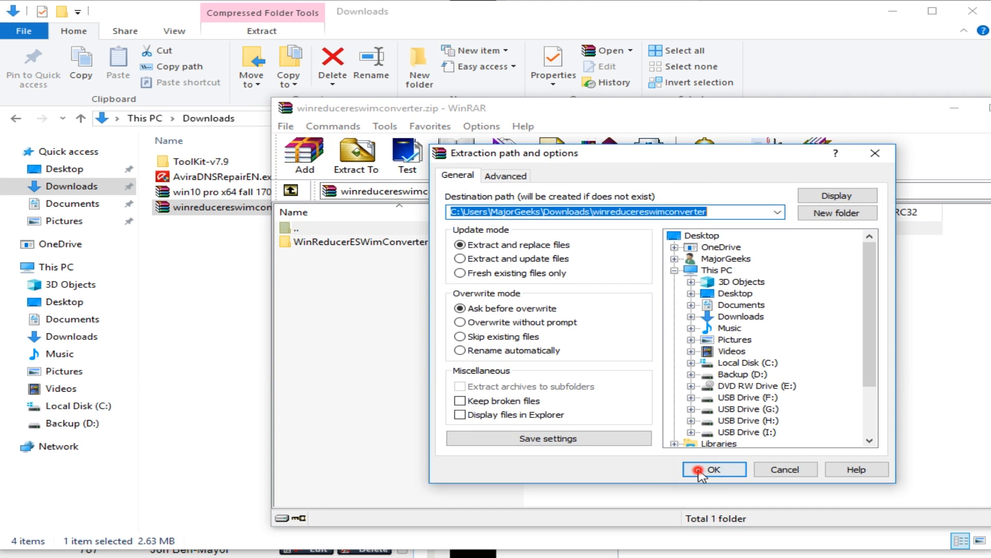
left_click(713, 470)
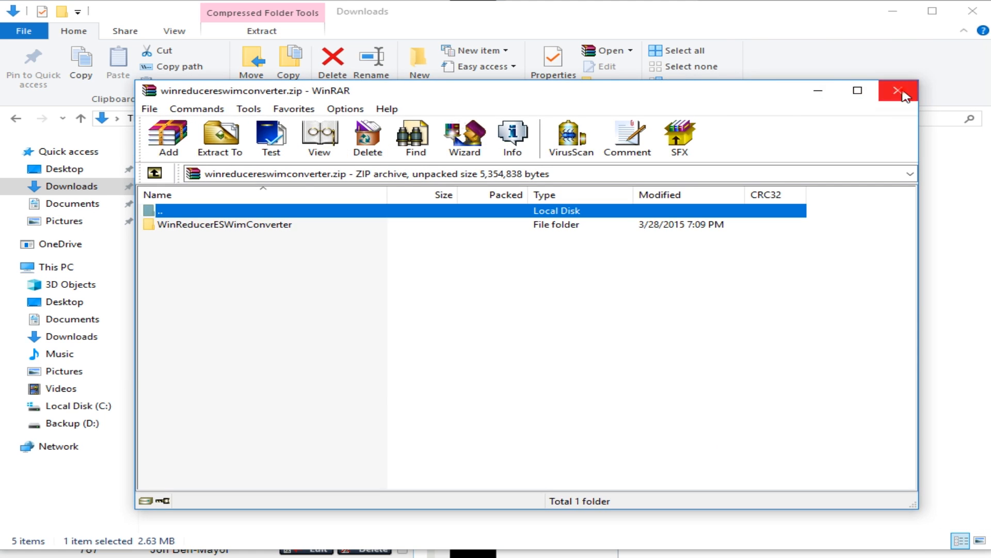
- Close WinRAR and run WinReducerESWimConverter.exe from its extracted folder
left_click(894, 90)
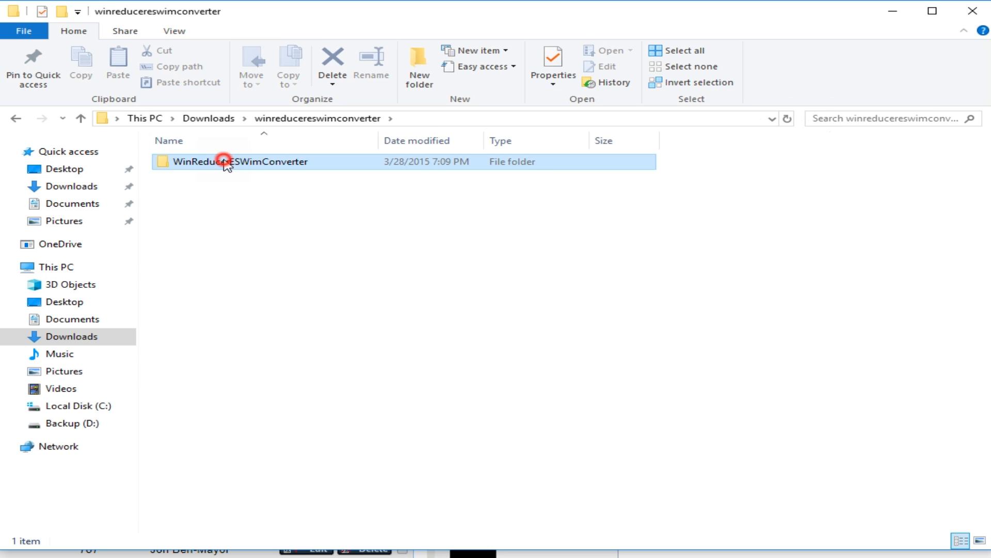
double_click(229, 162)
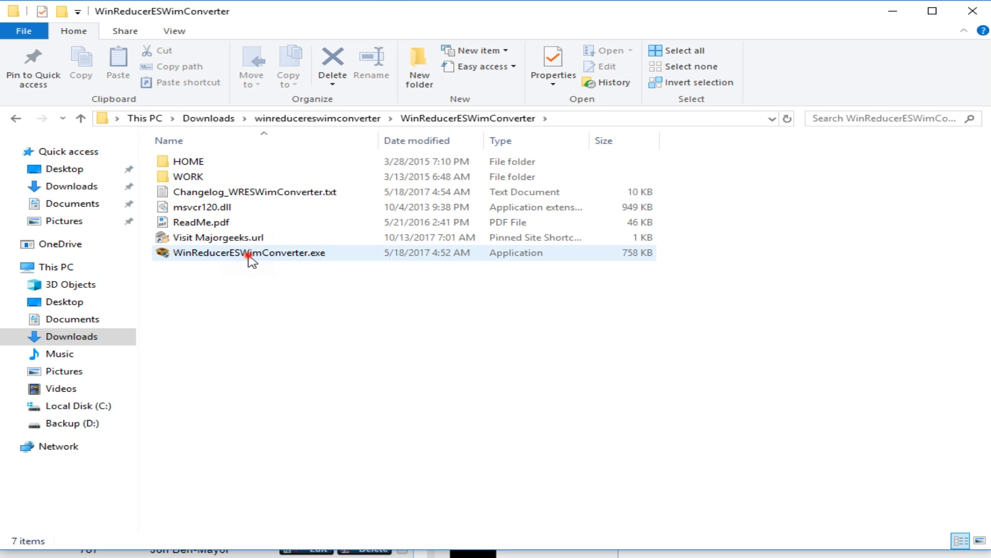
double_click(249, 252)
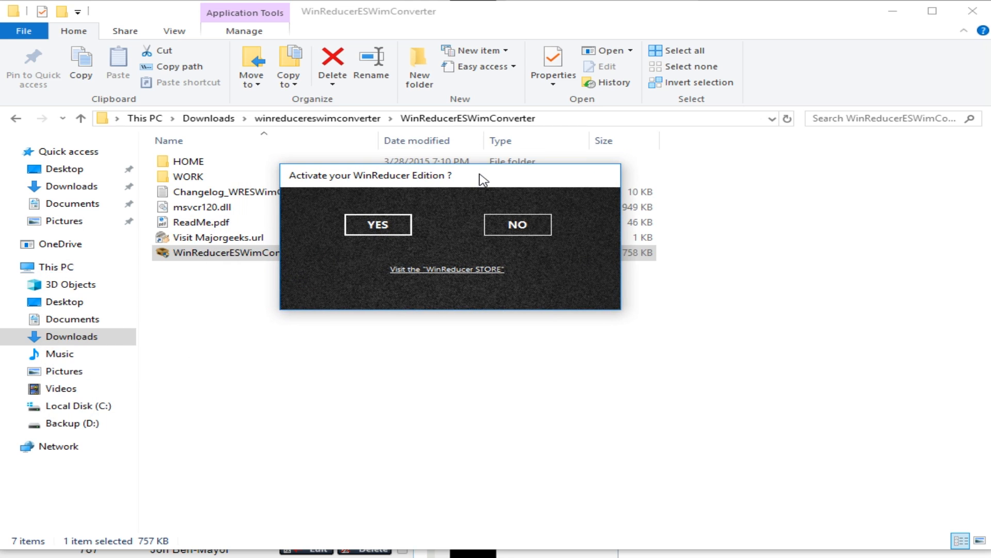
mouse_move(517, 280)
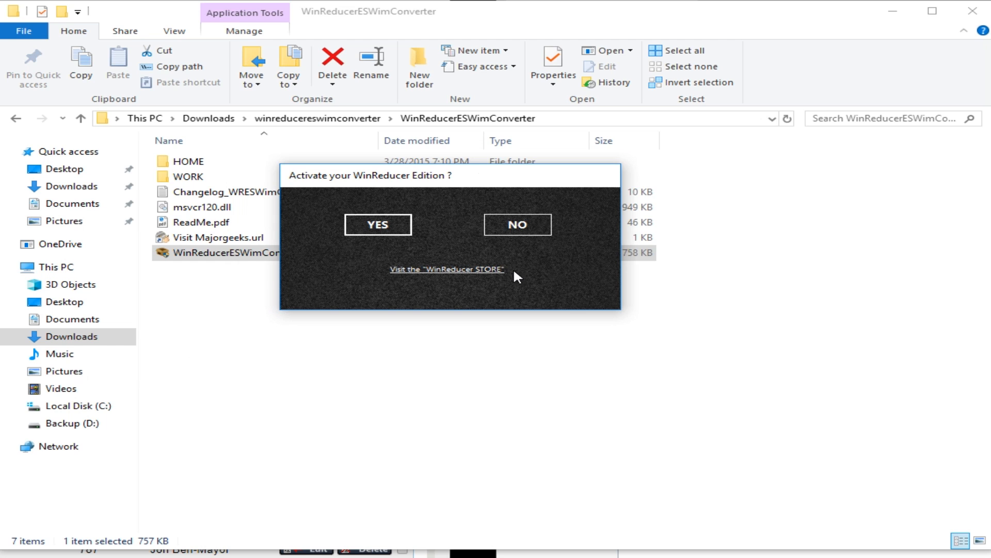
mouse_move(396, 182)
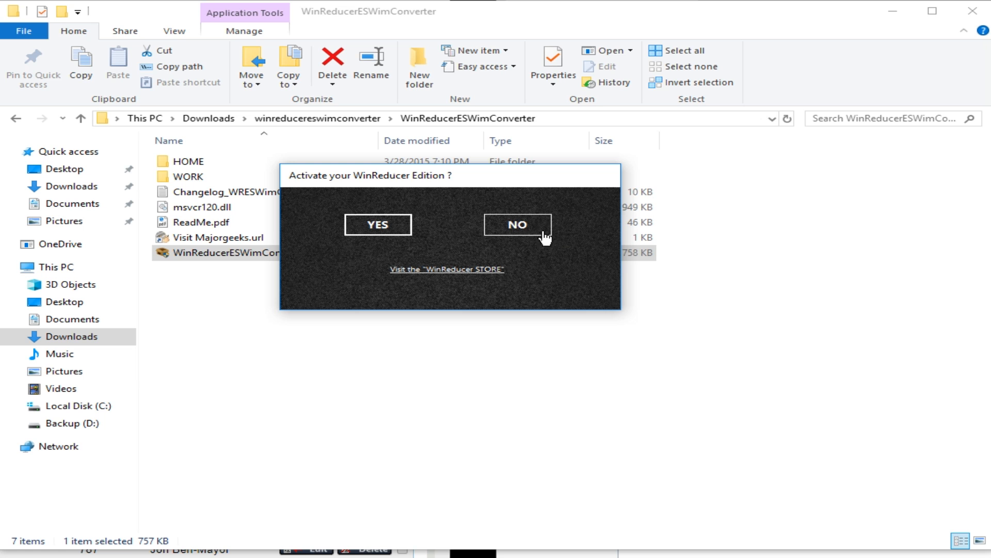
mouse_move(521, 251)
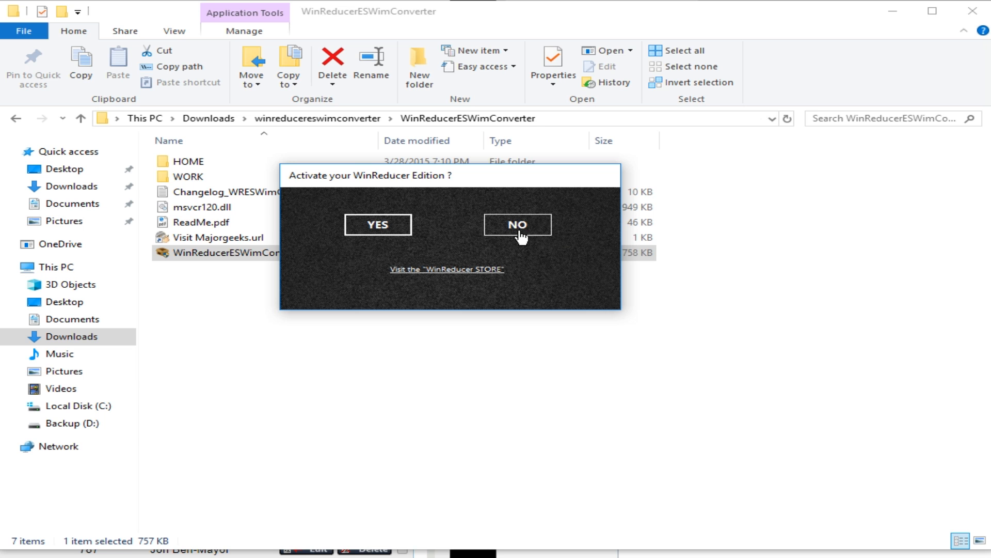
- Answer NO to the activation prompt to reach the configuration screen
left_click(517, 224)
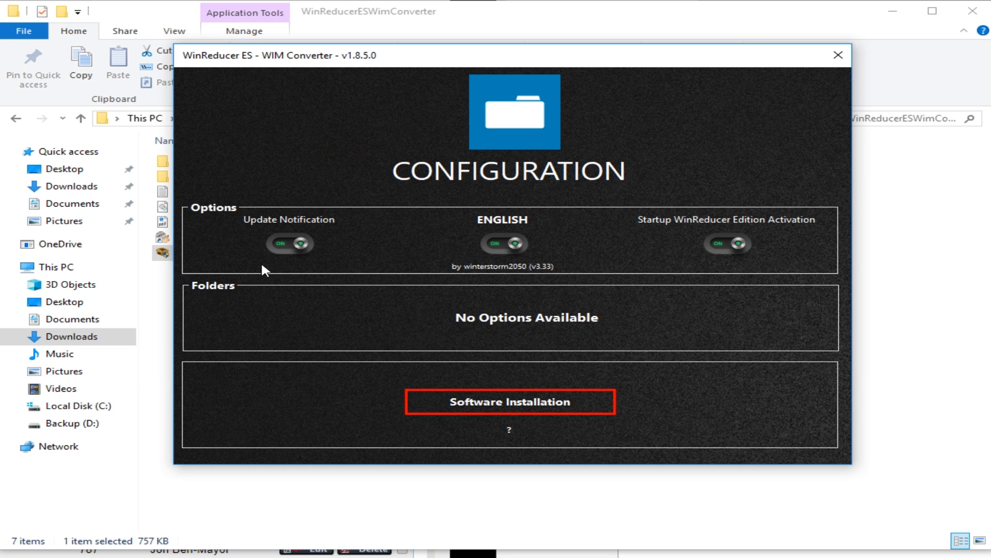
mouse_move(721, 261)
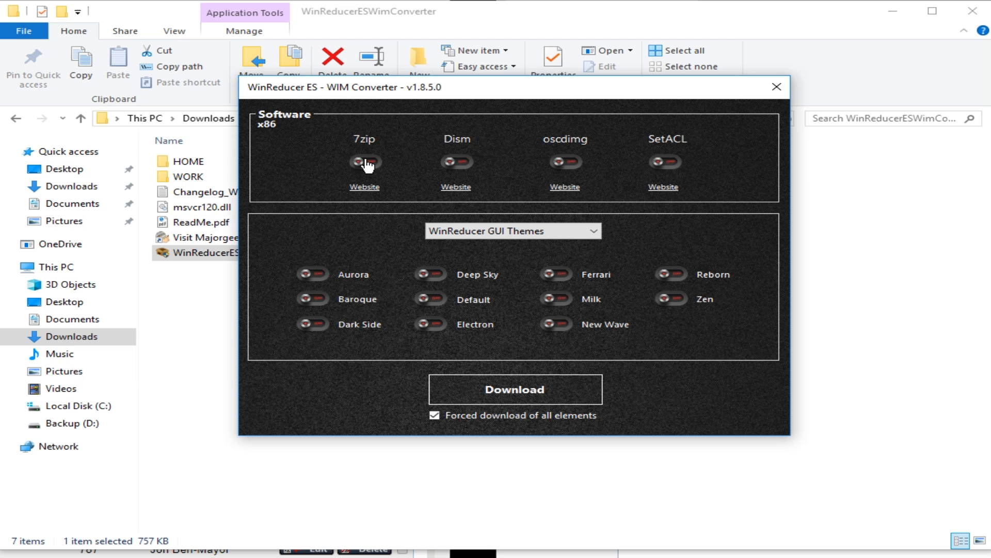
- Download the 7zip, Dism, oscdimg and SetACL helper tools and acknowledge completion
left_click(564, 161)
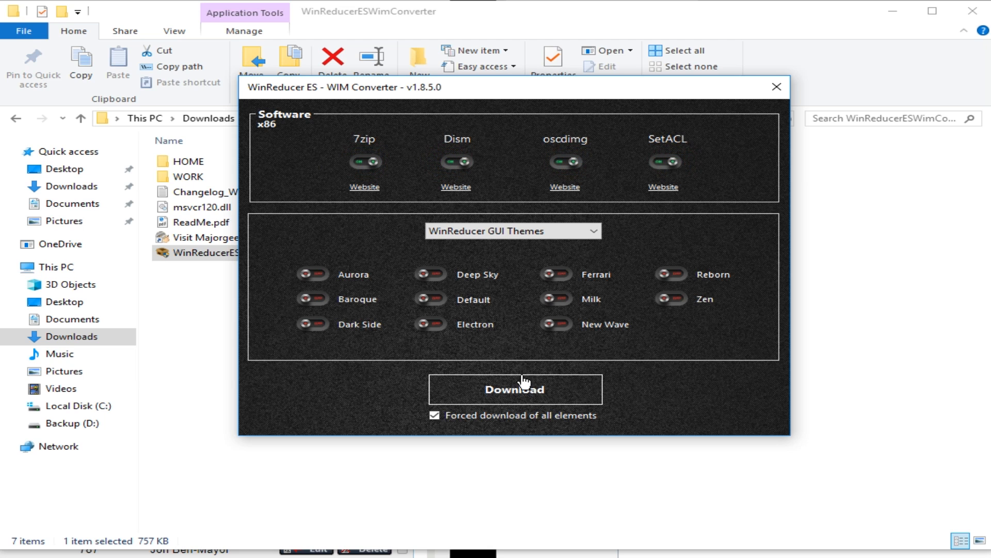
left_click(515, 389)
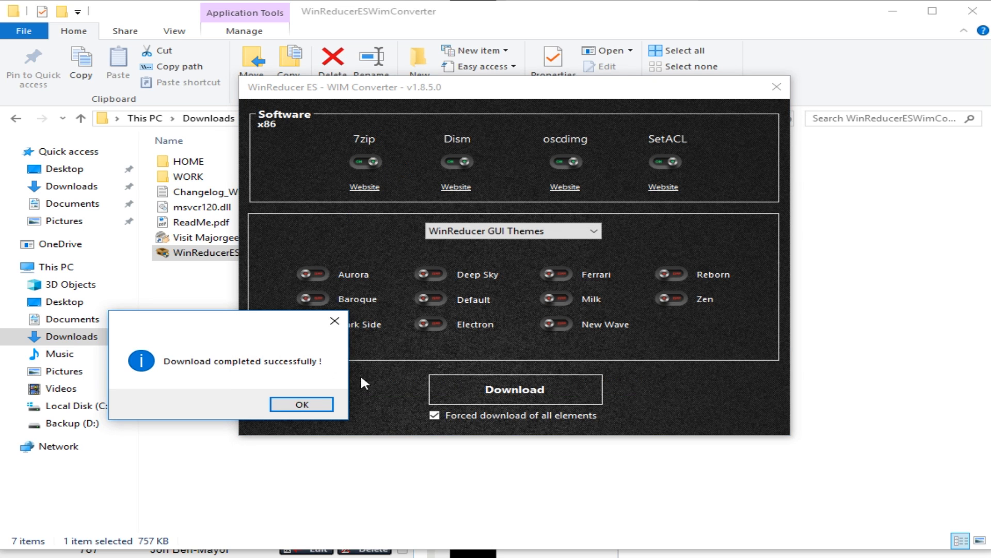
left_click(301, 404)
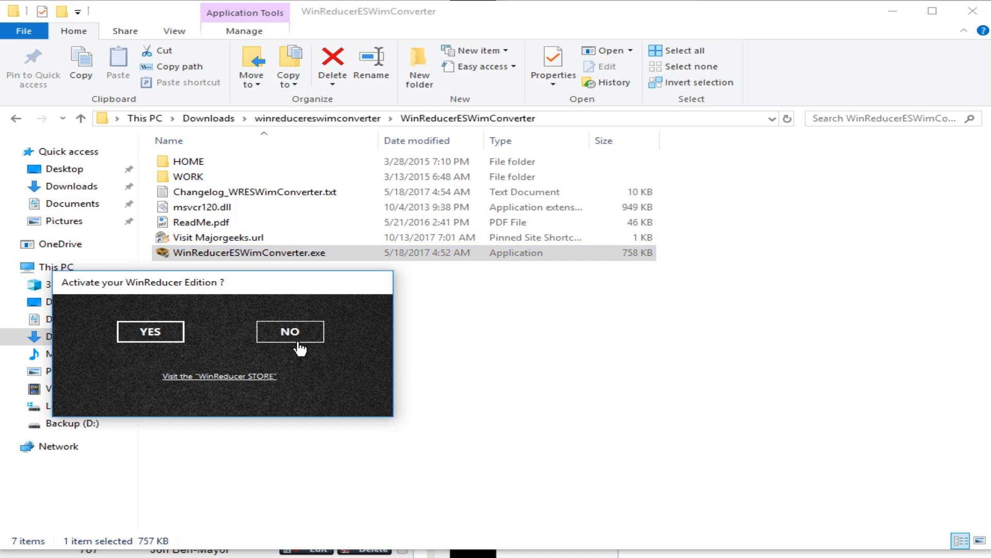
- Decline activation again and bring up the Open dialog for a source image
left_click(290, 331)
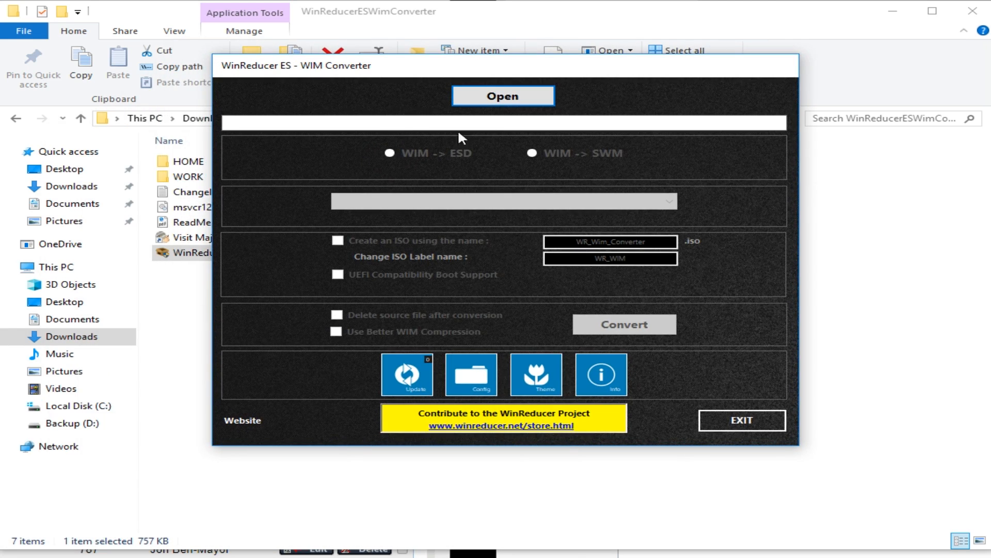
left_click(503, 96)
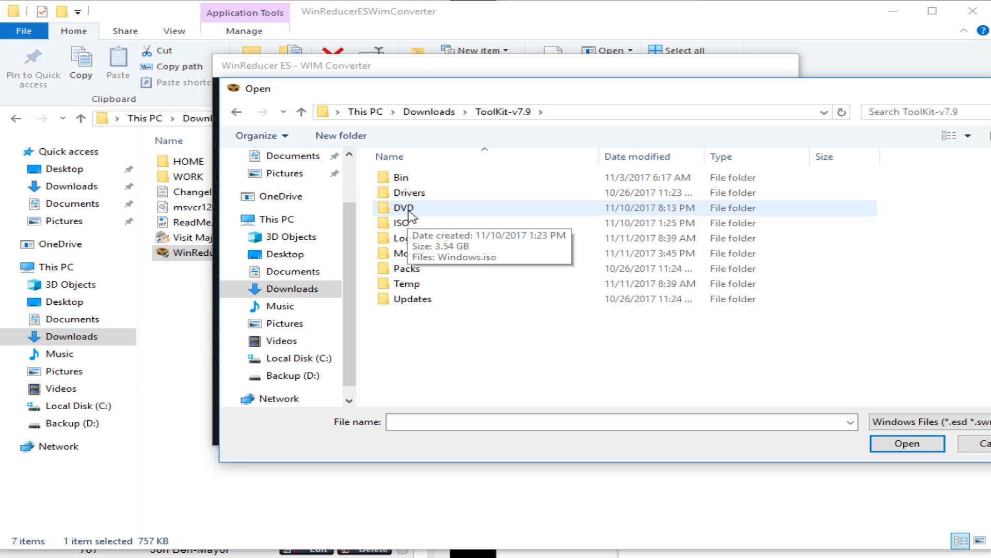
- Load install.esd from ToolKit-v7.9\DVD\sources into the converter
double_click(401, 207)
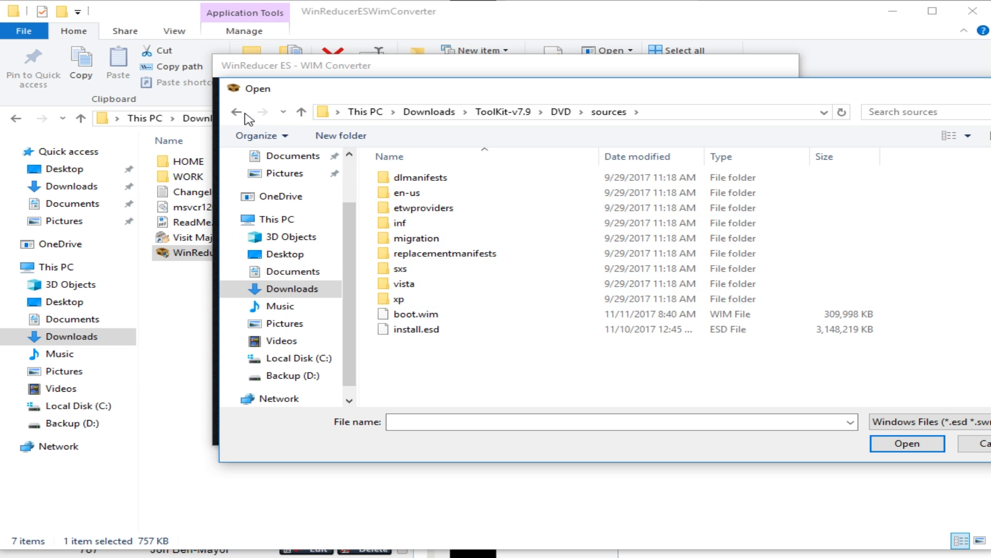
left_click(414, 208)
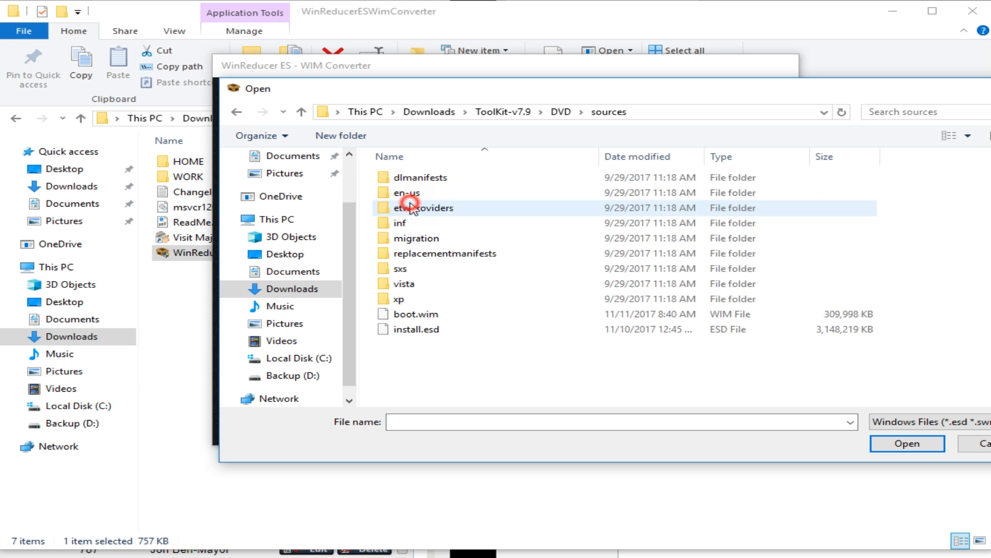
left_click(235, 112)
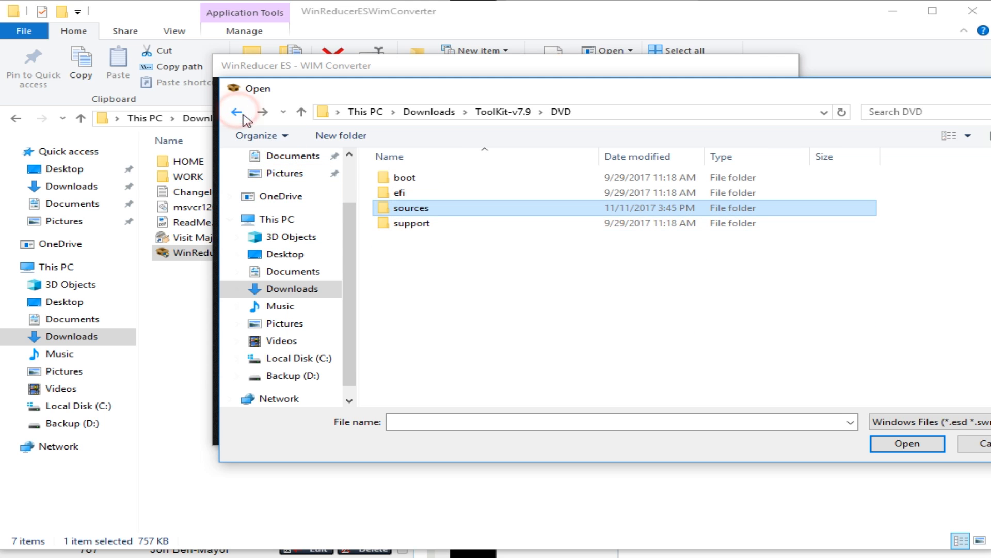
left_click(239, 112)
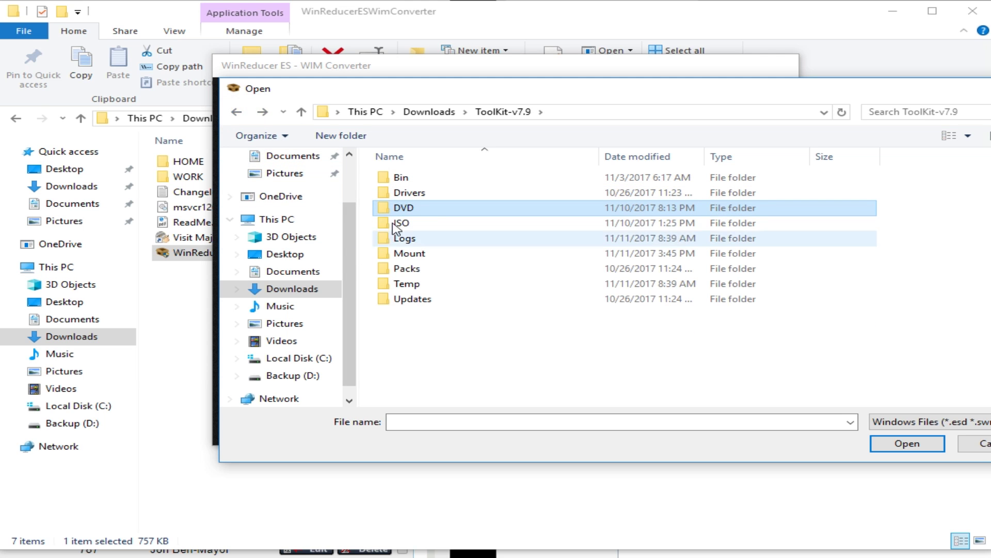
double_click(404, 207)
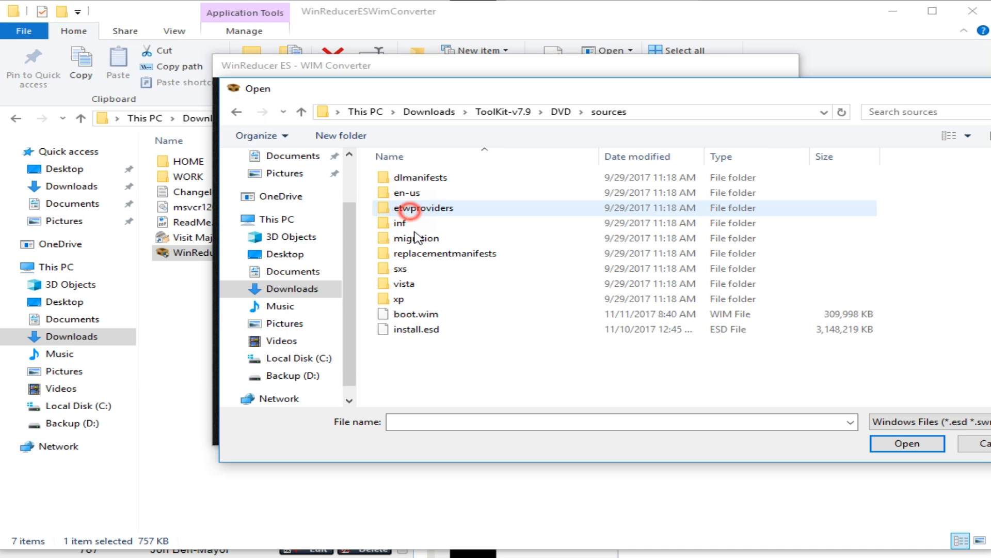
left_click(416, 329)
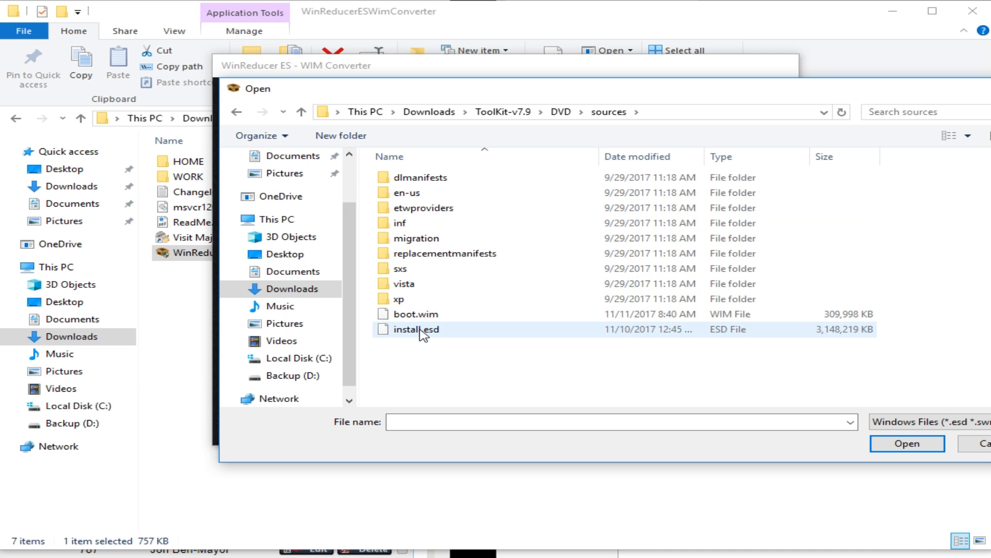
left_click(421, 329)
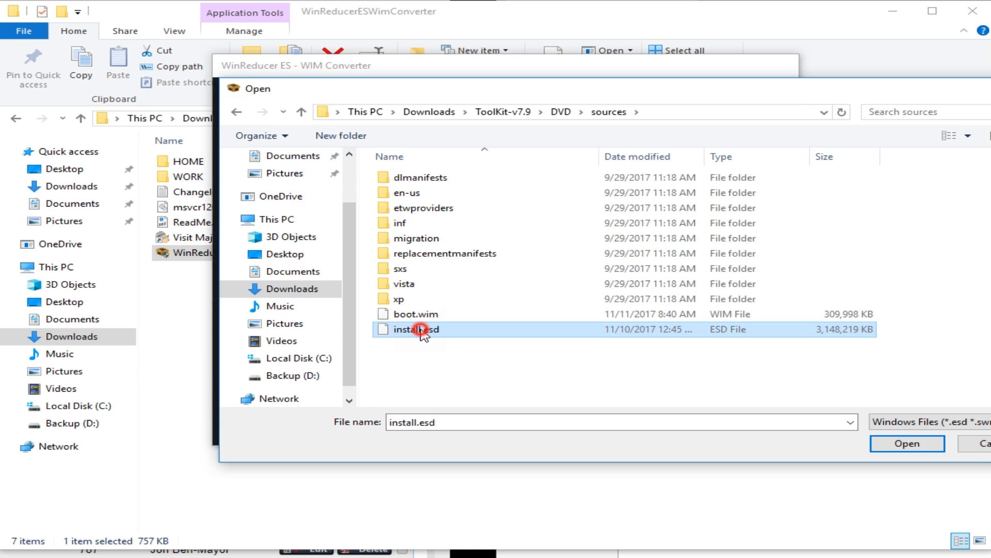
left_click(907, 444)
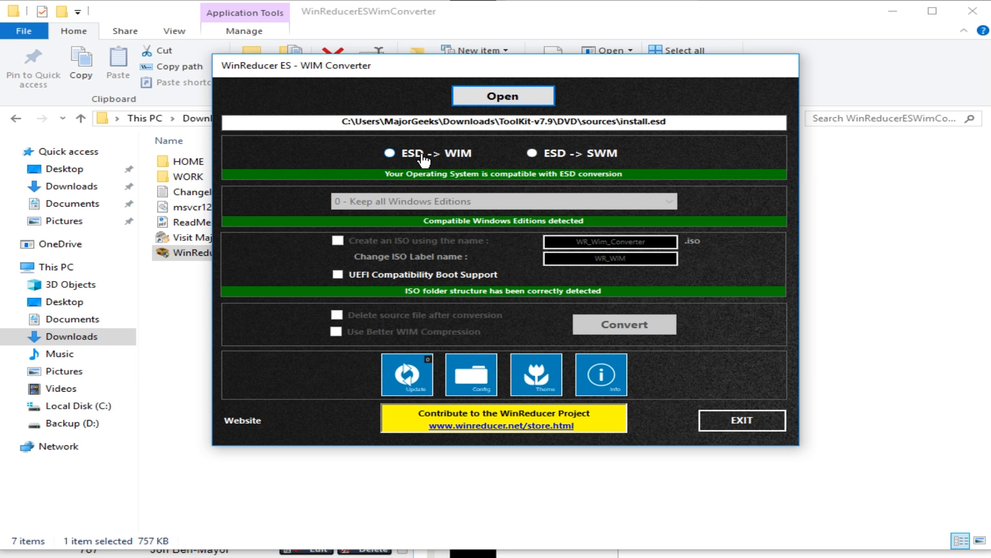
- Choose the ESD -> WIM conversion type and show the ten-edition list
left_click(527, 153)
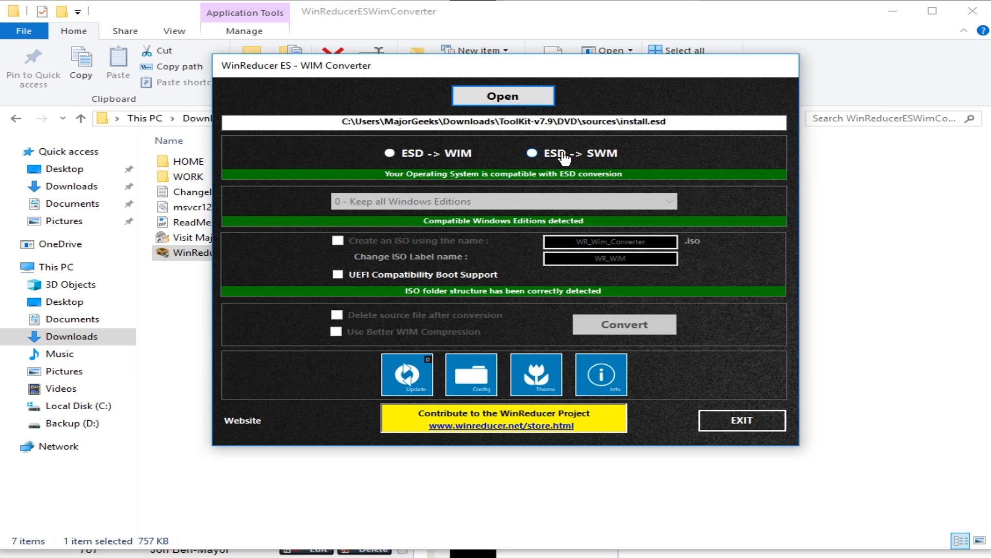
mouse_move(626, 152)
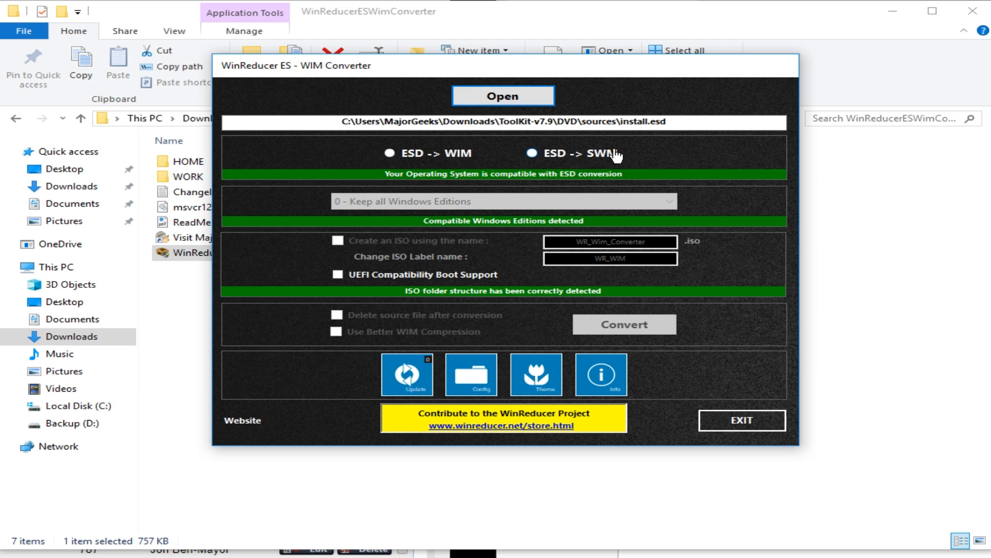
left_click(389, 153)
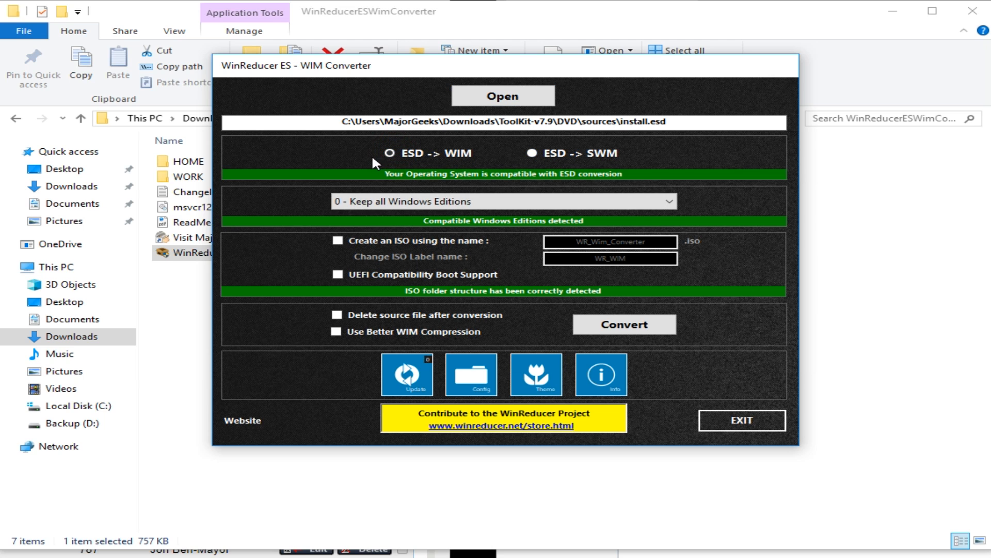
left_click(502, 201)
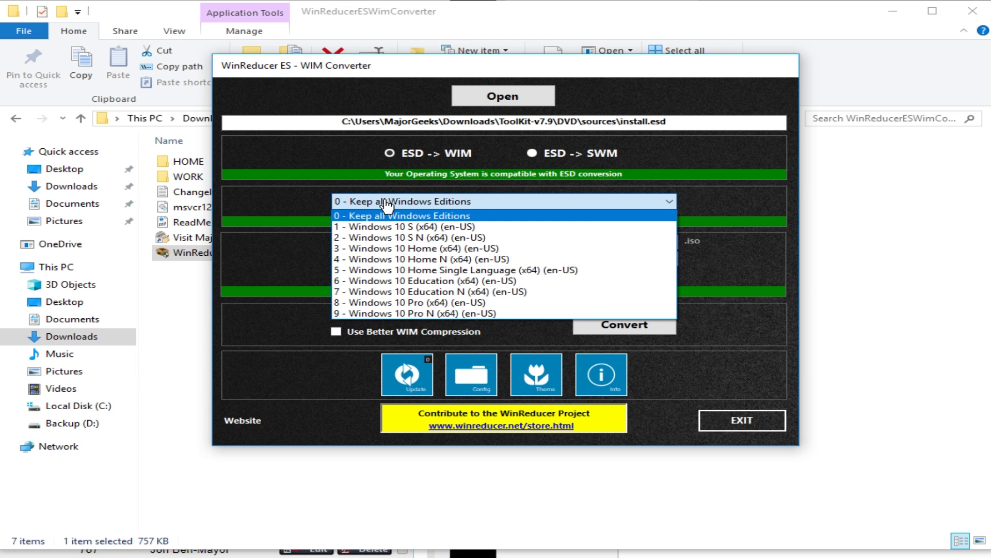
mouse_move(389, 272)
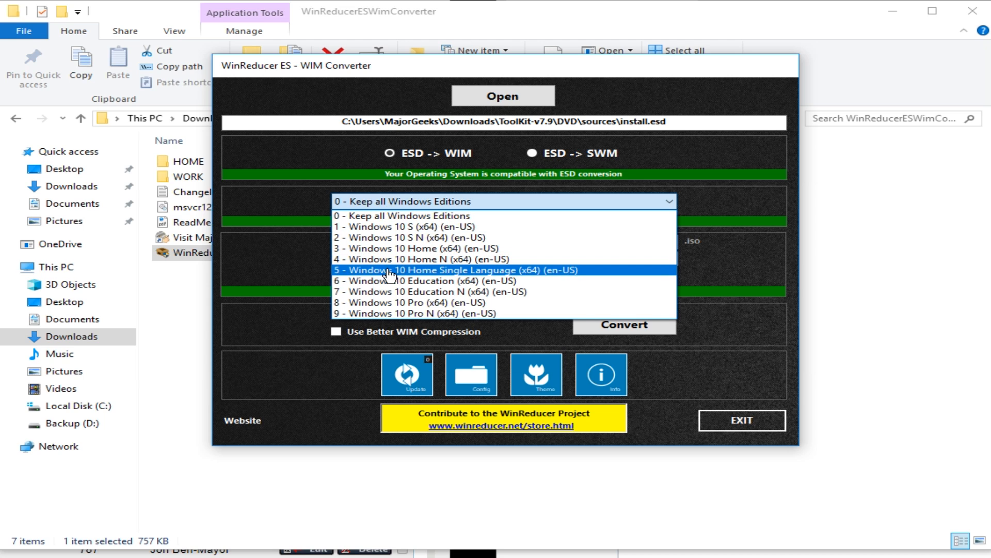
mouse_move(354, 308)
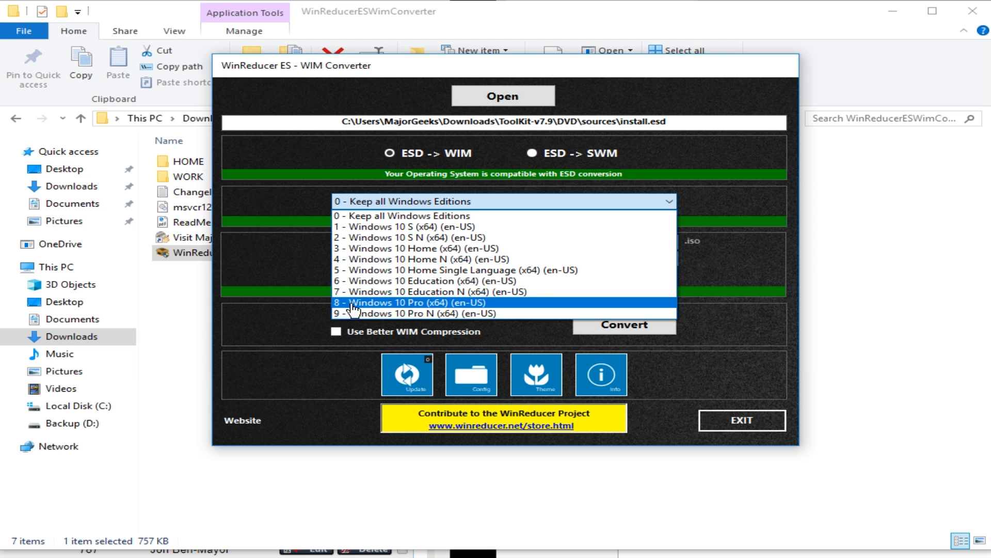
mouse_move(415, 322)
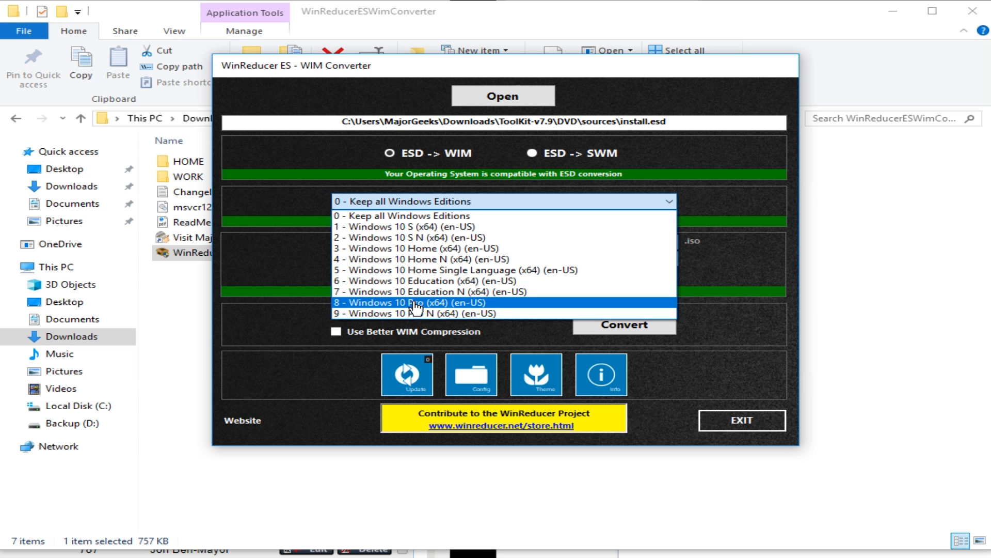
mouse_move(447, 314)
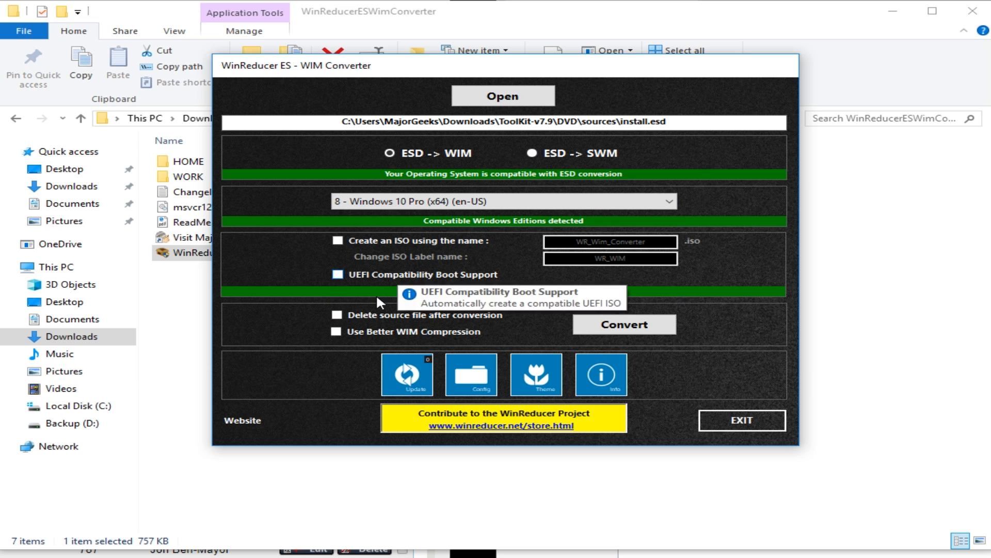
mouse_move(335, 320)
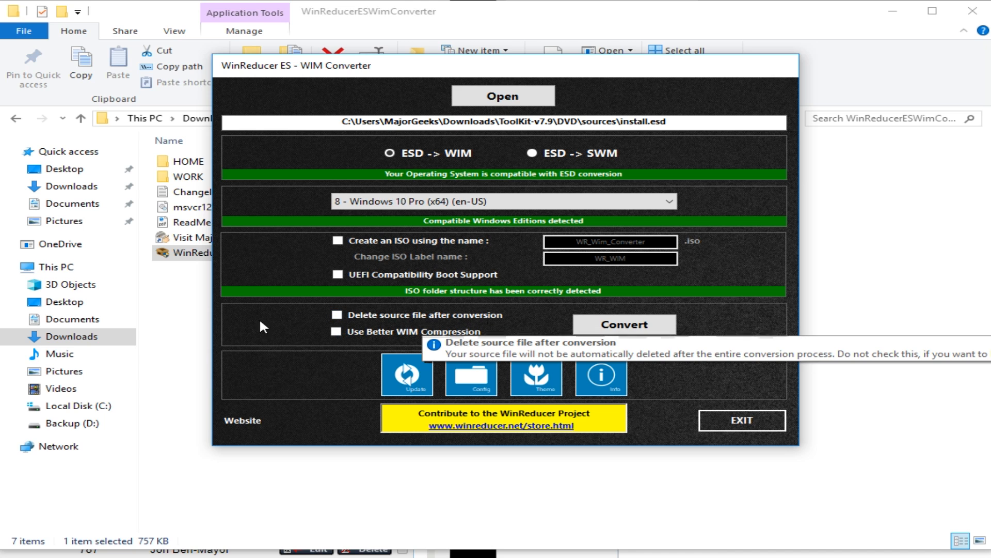
mouse_move(322, 339)
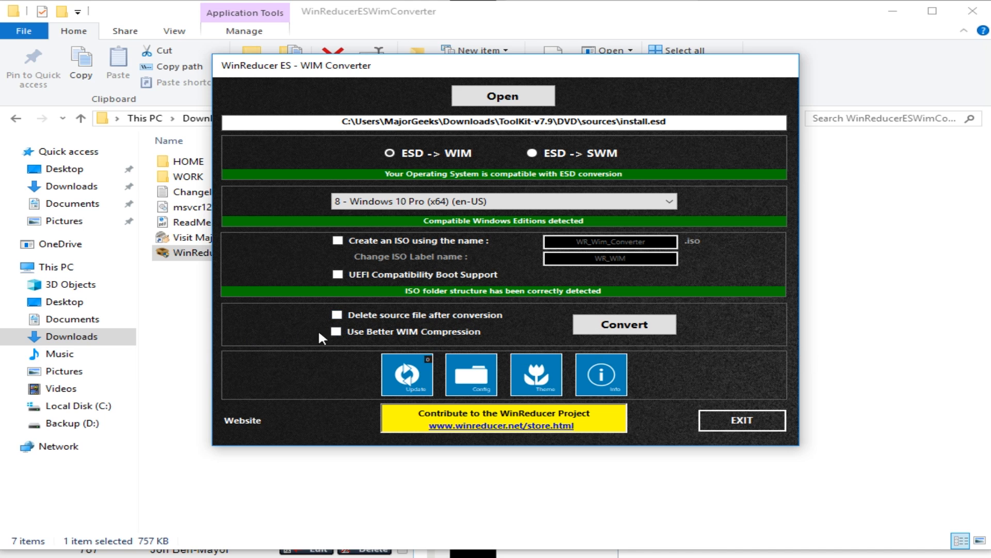
mouse_move(422, 333)
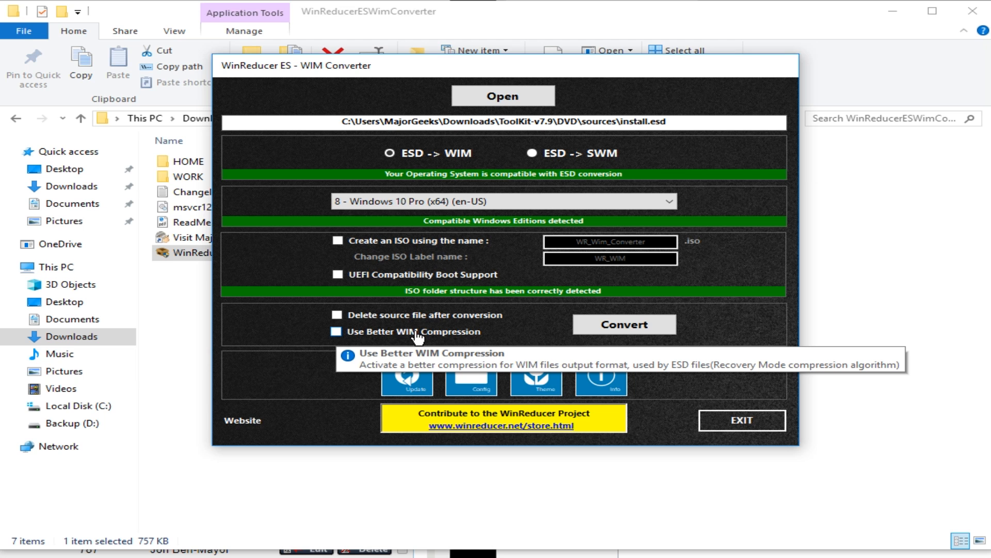
mouse_move(423, 383)
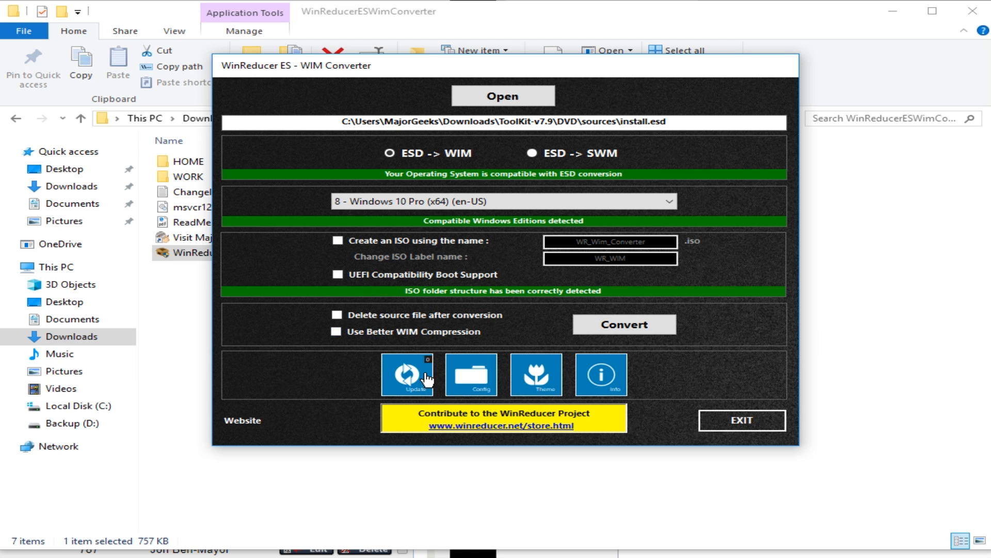
mouse_move(616, 379)
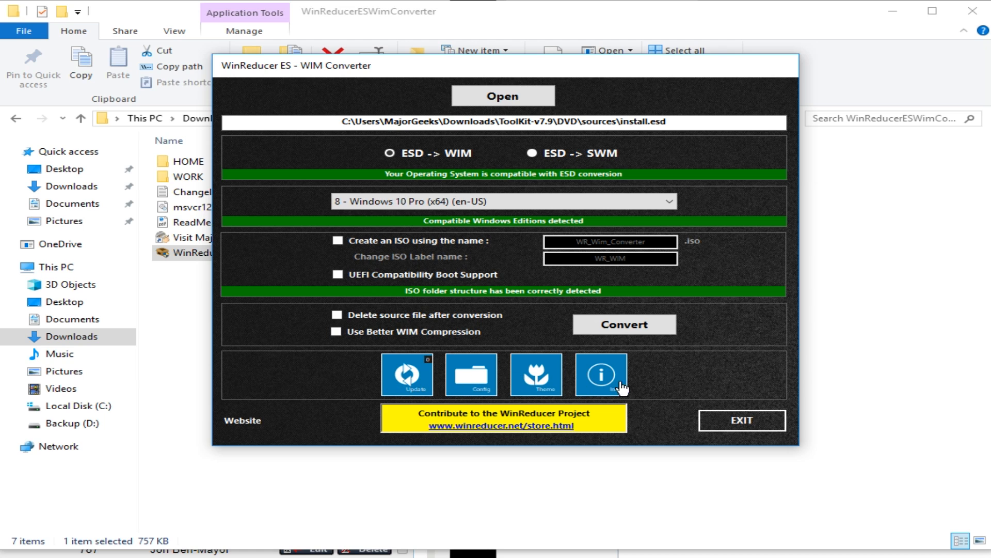
- Start the conversion with Windows 10 Pro and the checkboxes left unticked
left_click(625, 325)
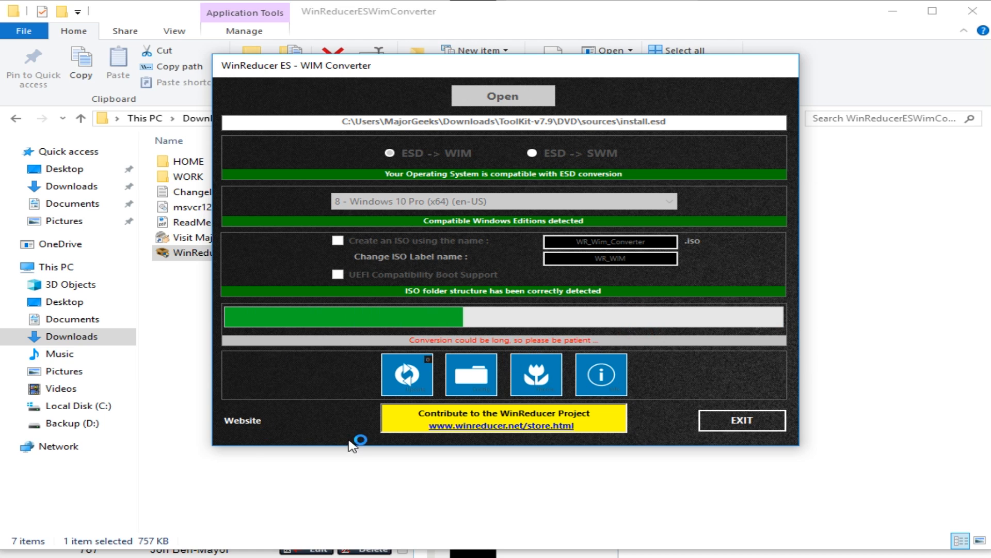
mouse_move(329, 431)
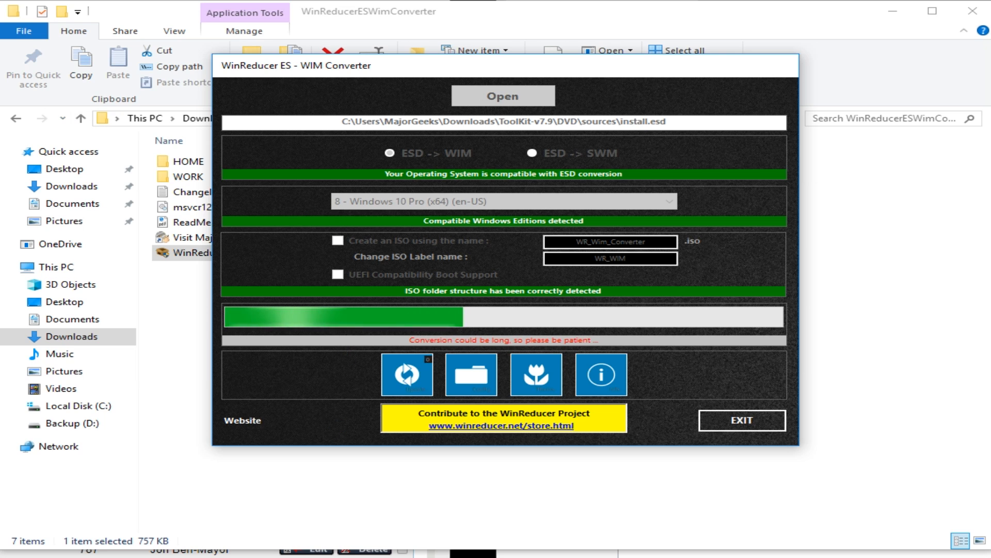
mouse_move(7, 367)
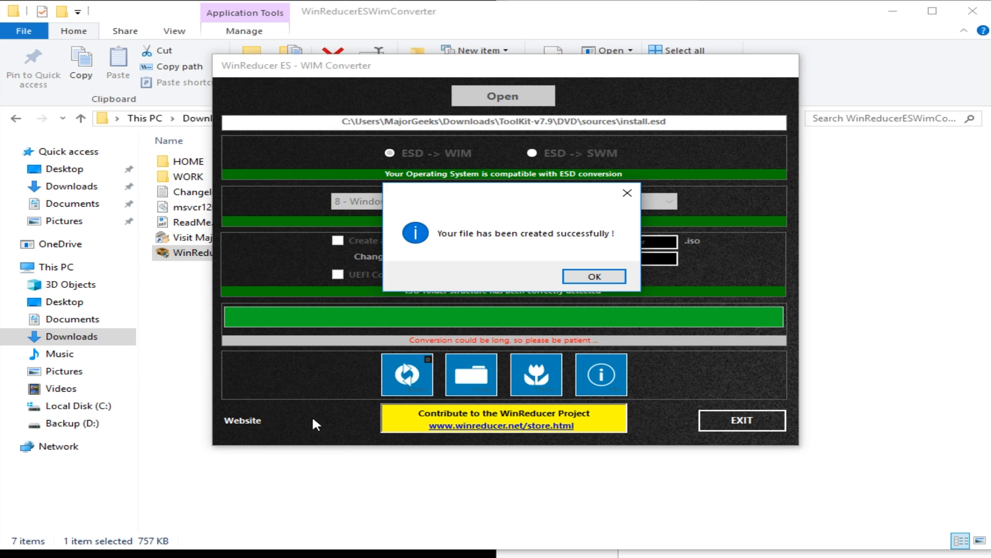
- Dismiss the file-created-successfully message once conversion completes
left_click(595, 276)
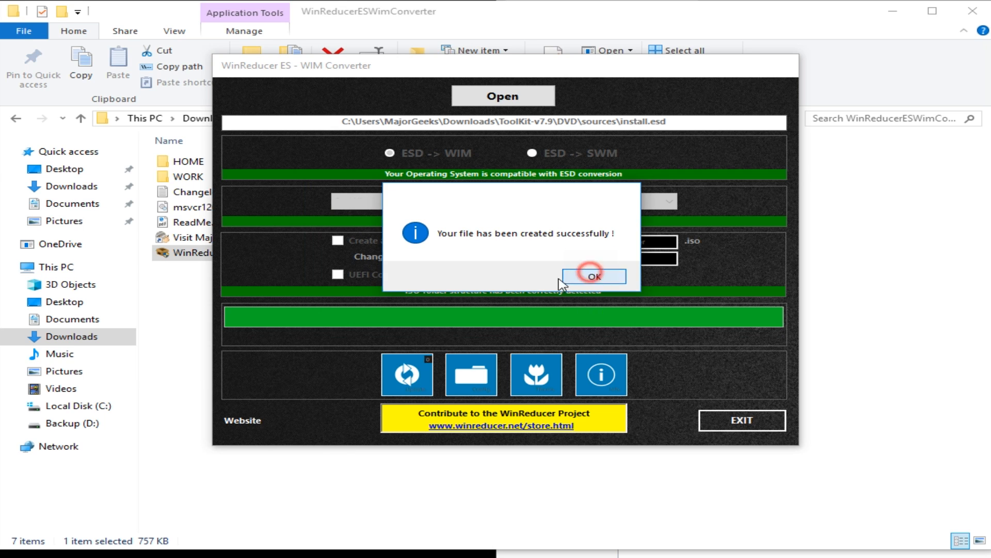
left_click(597, 275)
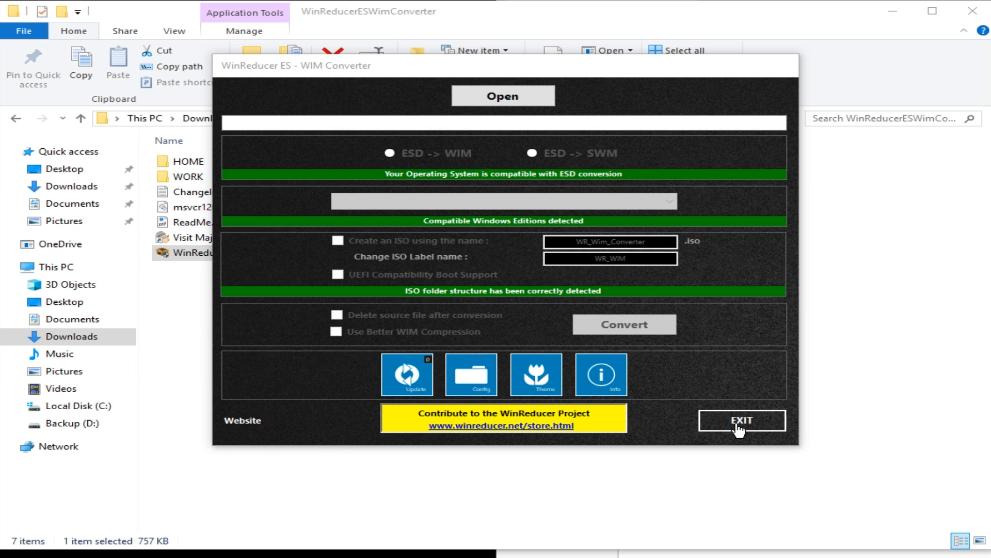
- Exit the converter, confirming Yes and declining the activation offer
left_click(740, 420)
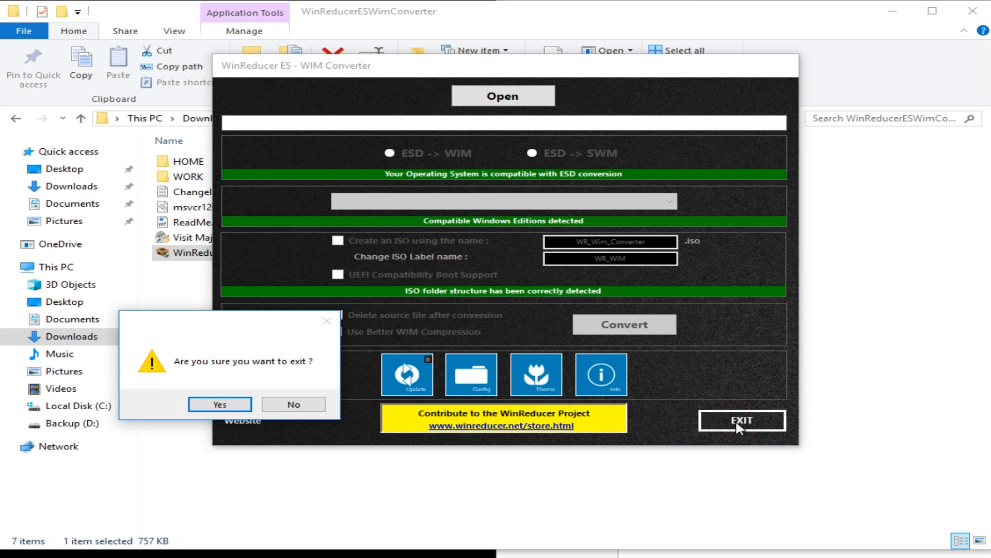
left_click(220, 405)
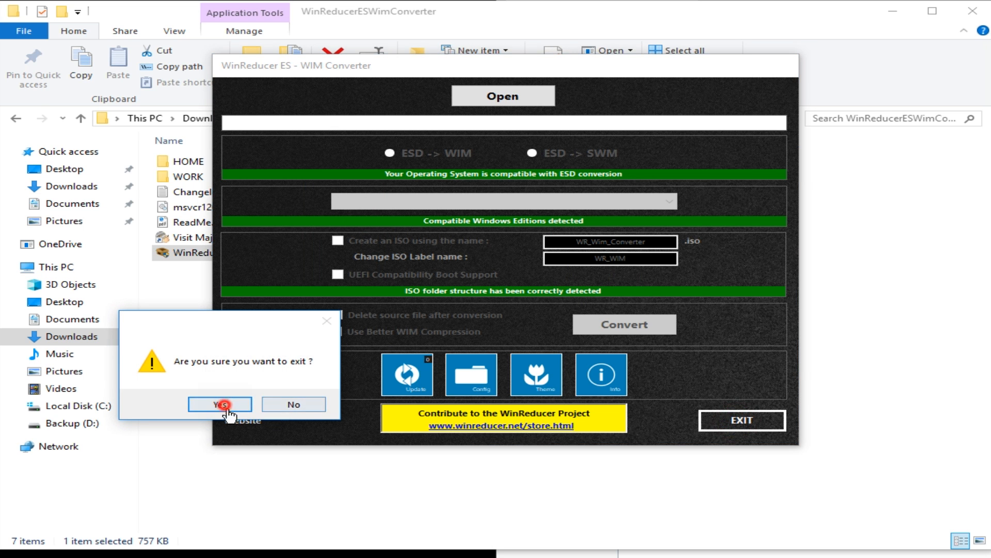
left_click(219, 404)
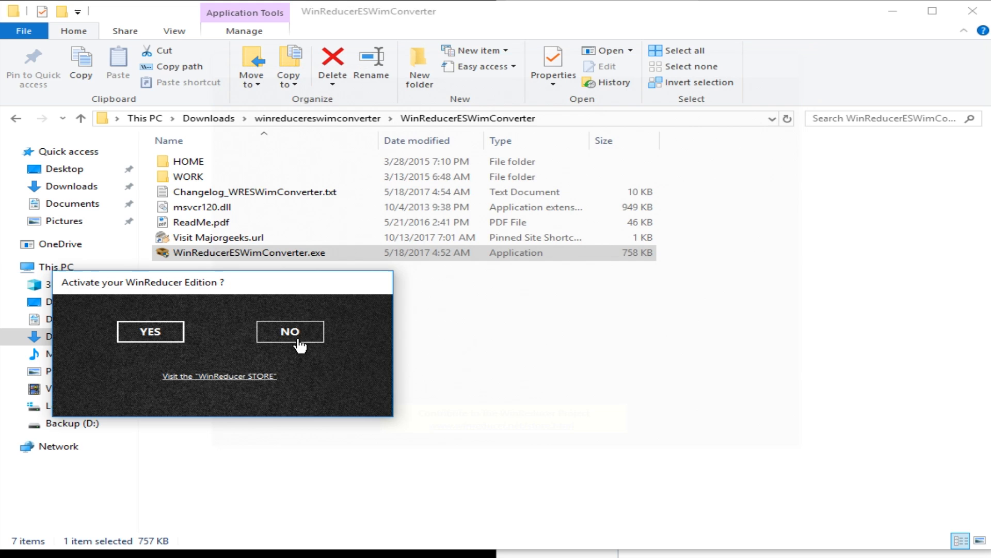
left_click(289, 331)
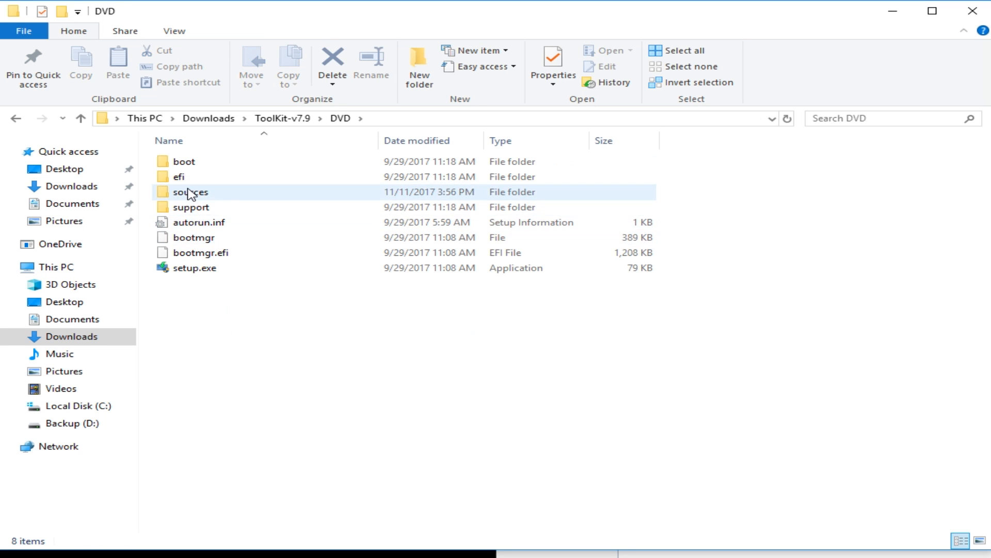
- Open the DVD sources folder and select install.wim to confirm its 3.43 GB size
double_click(189, 192)
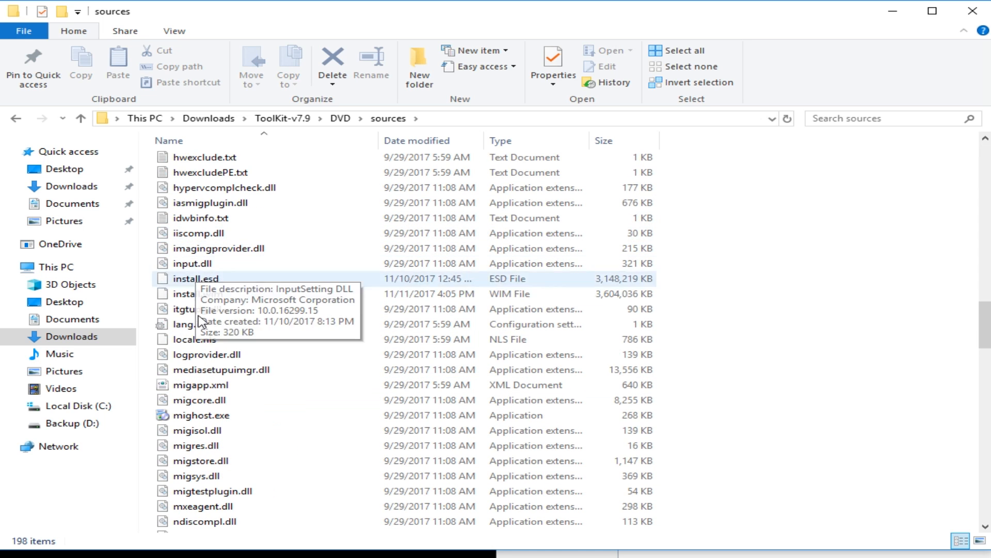
left_click(191, 293)
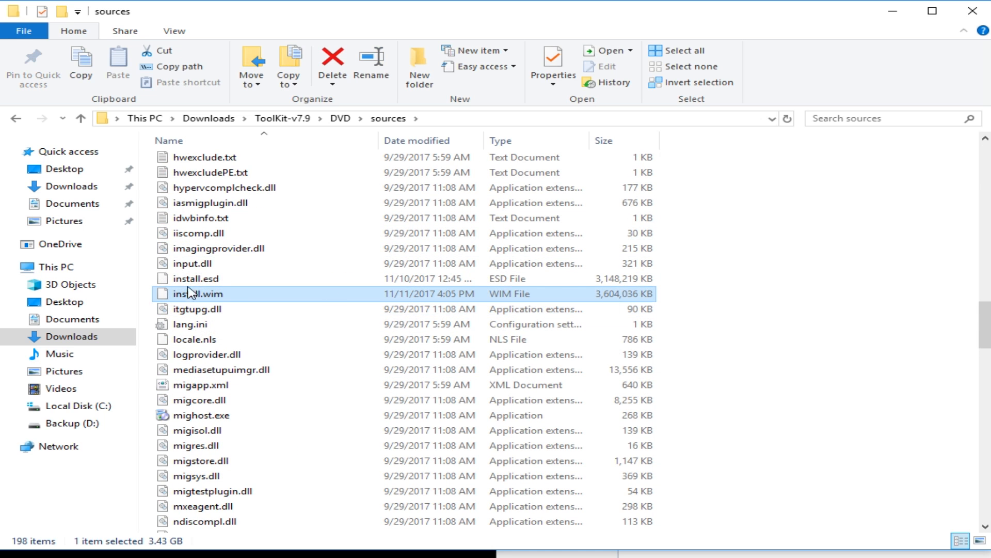
mouse_move(194, 298)
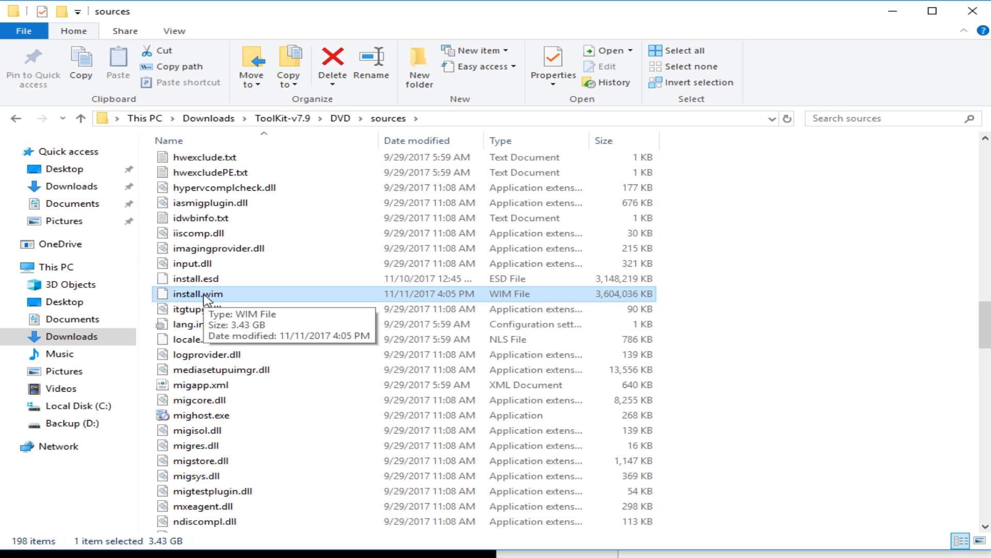
mouse_move(560, 34)
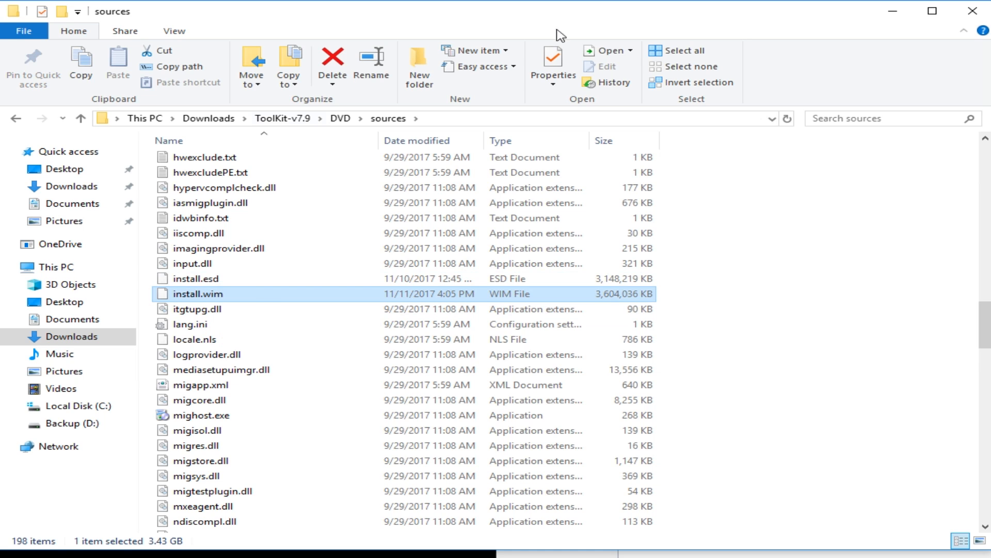
mouse_move(248, 378)
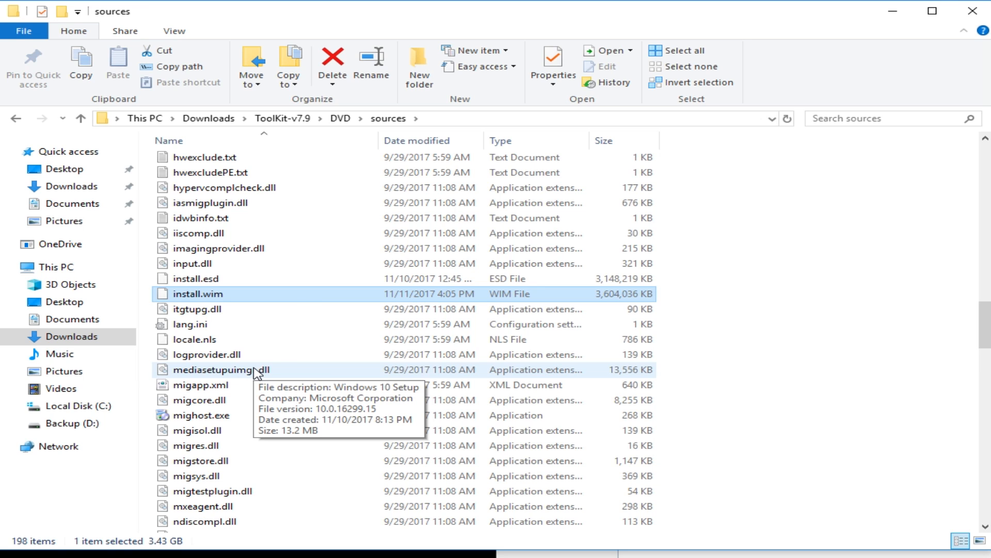
mouse_move(164, 249)
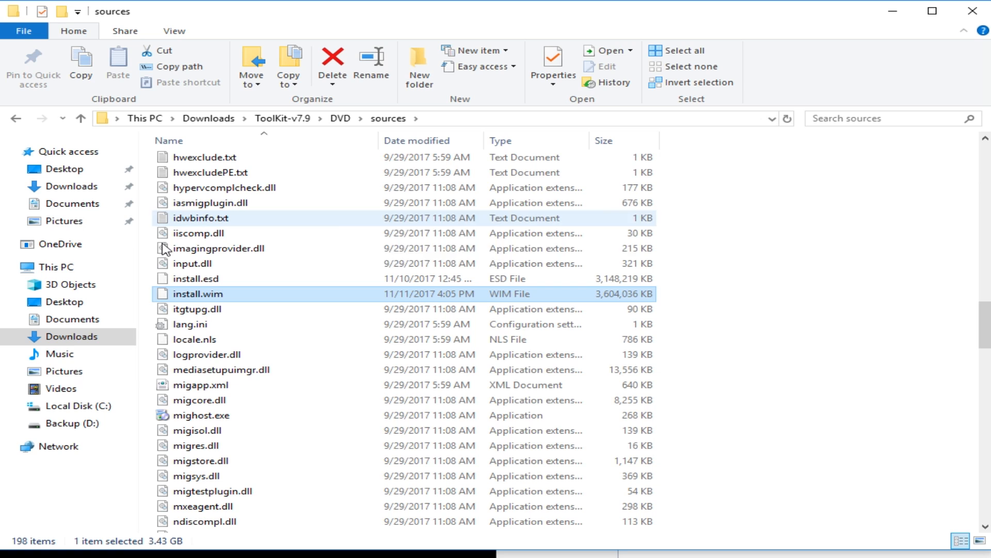